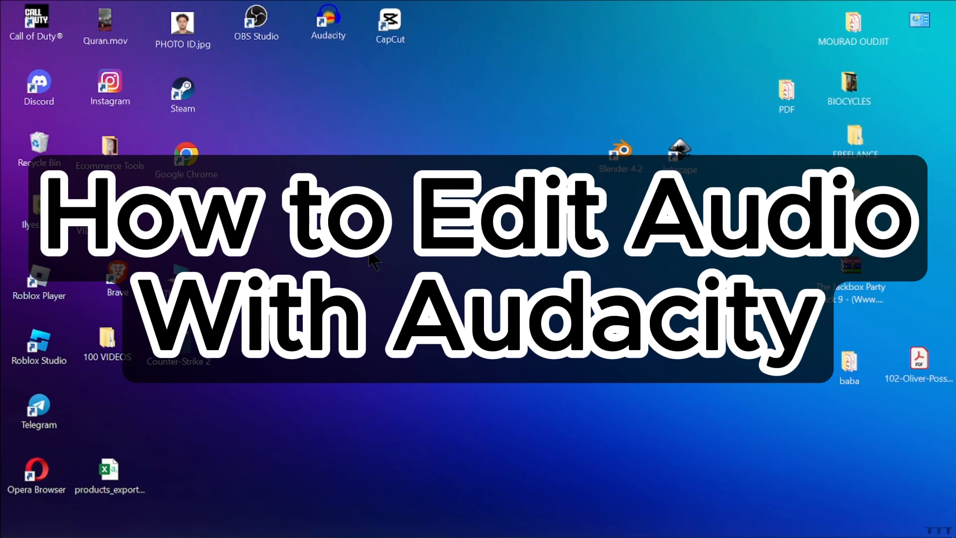
Step: Close the Brave window showing the Audacity 3.6.0 download page
click(328, 19)
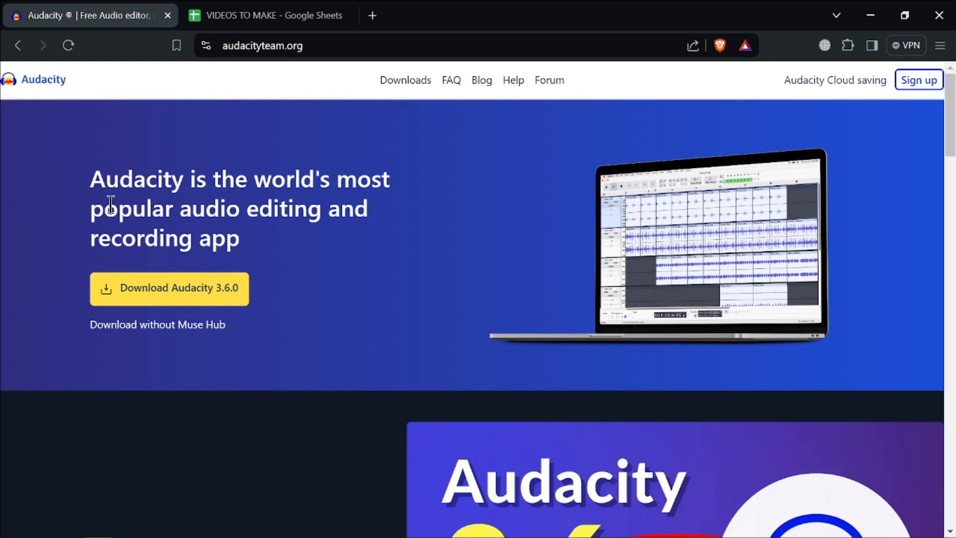
mouse_move(311, 230)
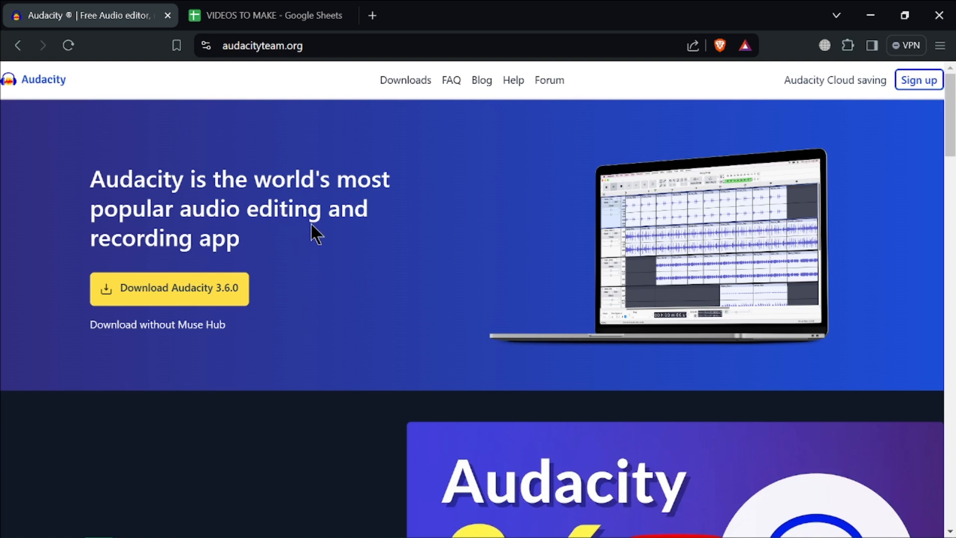
mouse_move(840, 13)
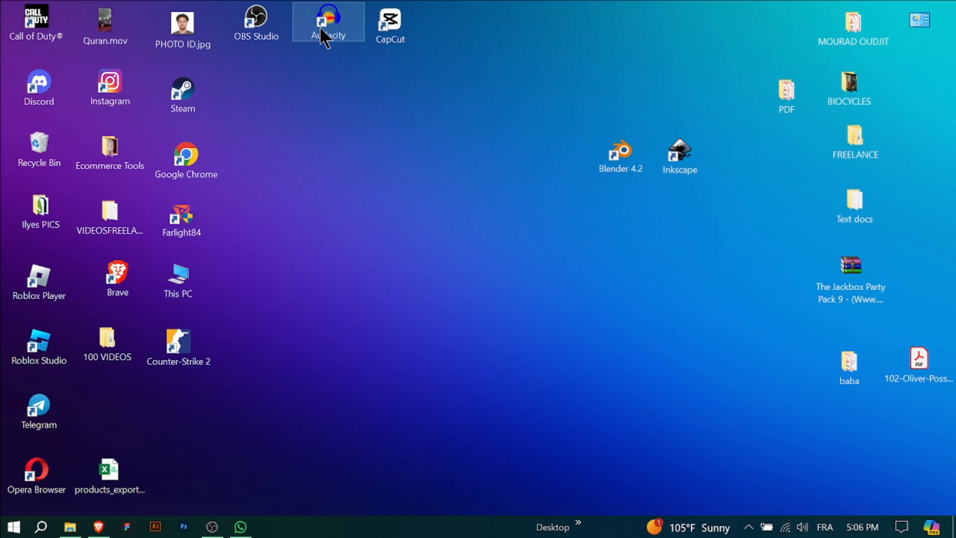
Step: Launch and maximize Audacity, then record a brief voice clip into a mono track
double_click(328, 20)
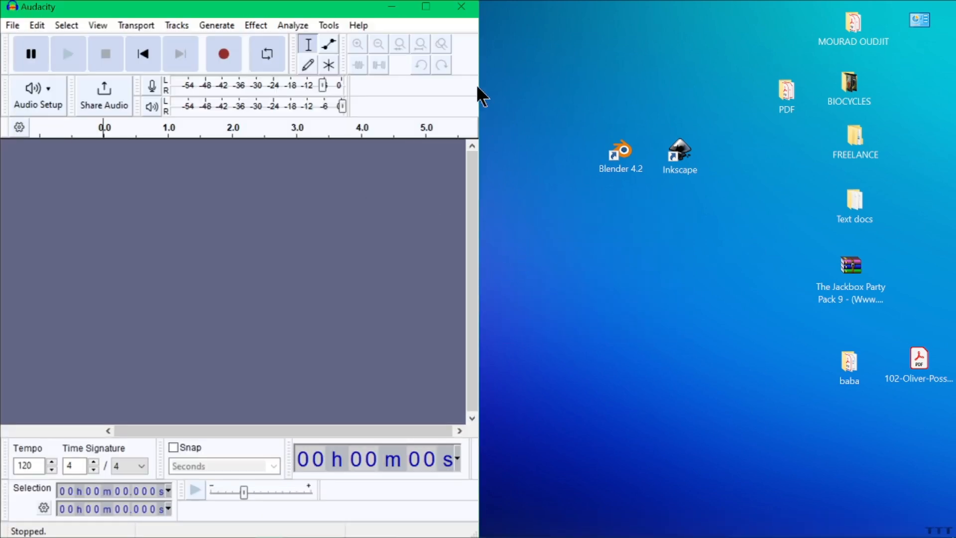
click(424, 7)
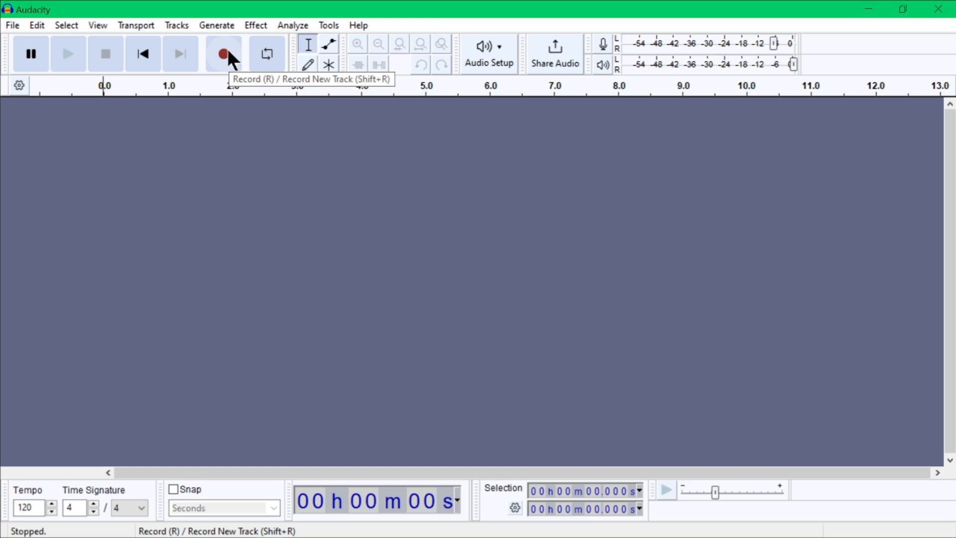
mouse_move(237, 61)
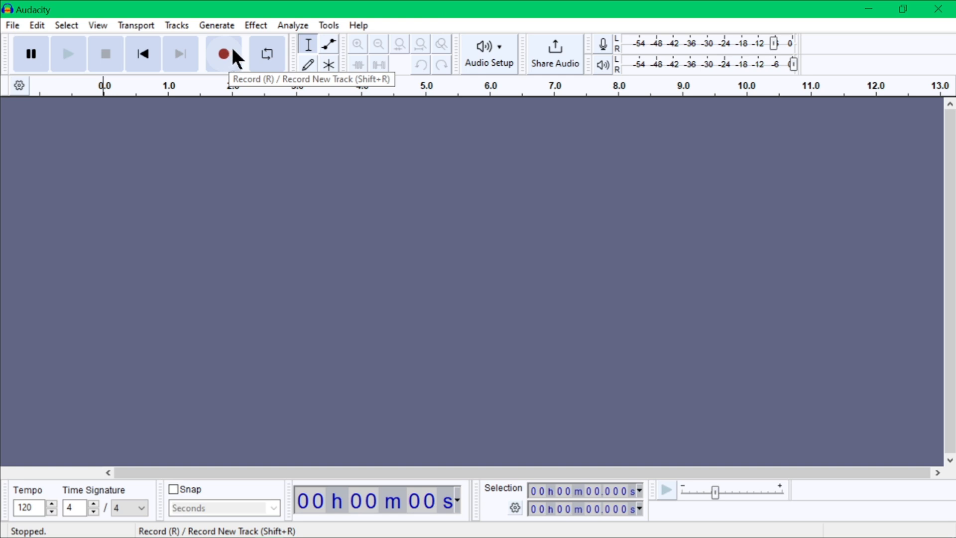
click(223, 54)
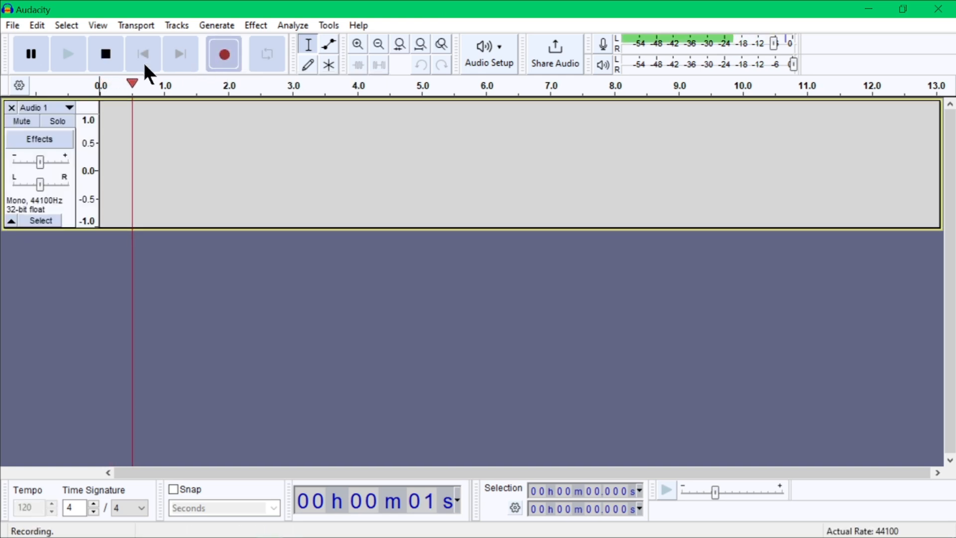
click(104, 54)
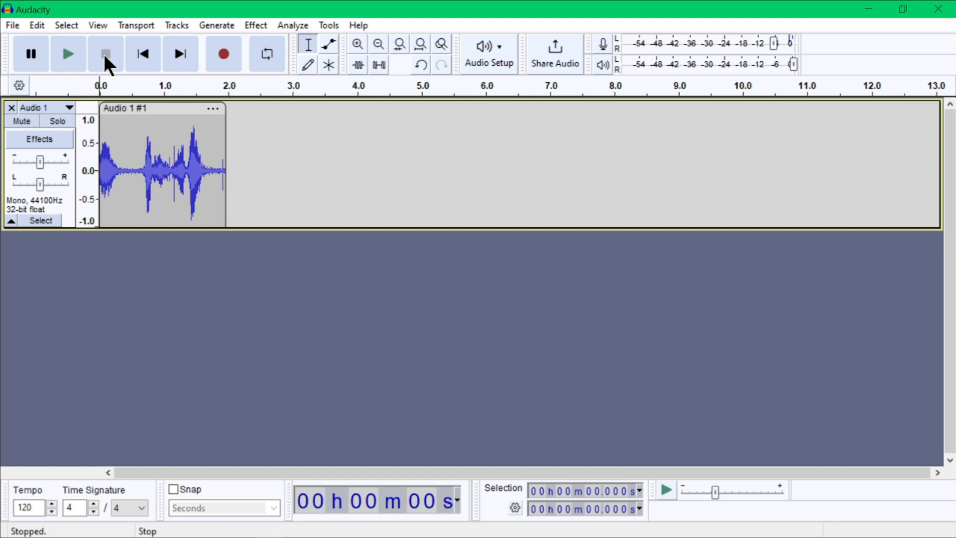
mouse_move(103, 60)
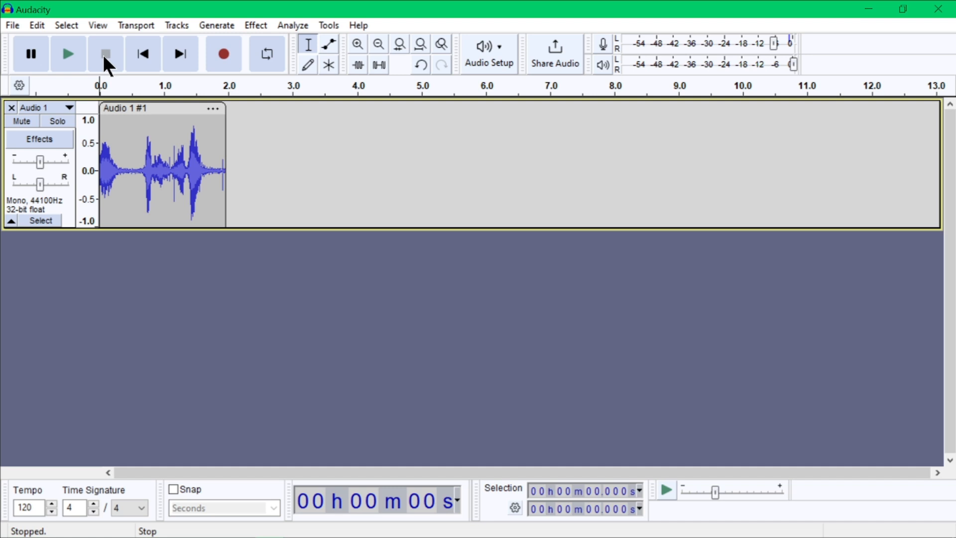
mouse_move(29, 60)
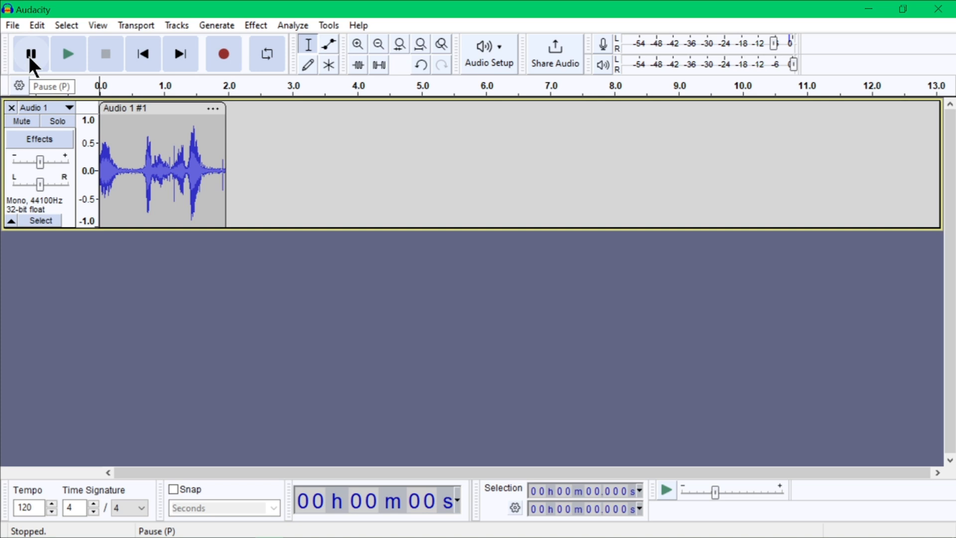
Step: Import the PRESVID.aup3 recording via File > Import > Audio
click(13, 24)
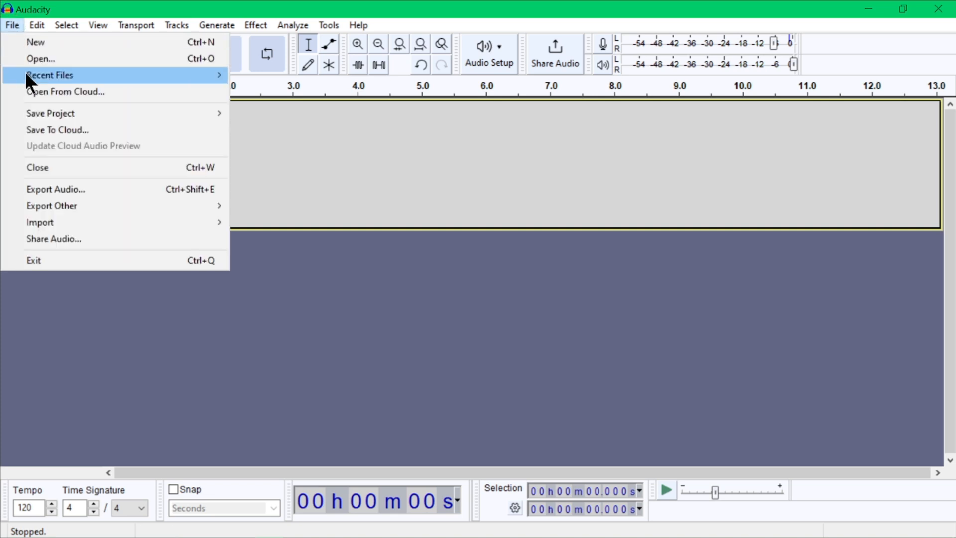
mouse_move(62, 228)
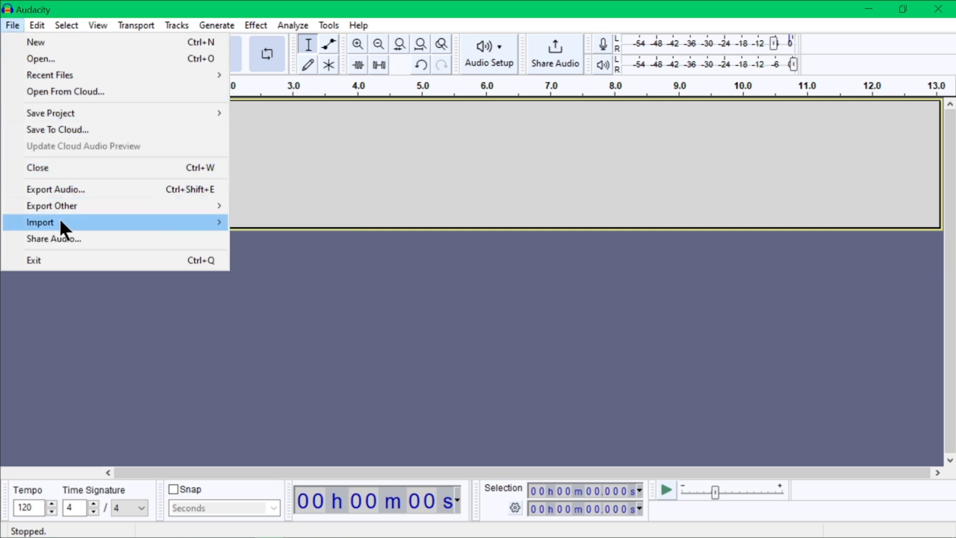
click(39, 222)
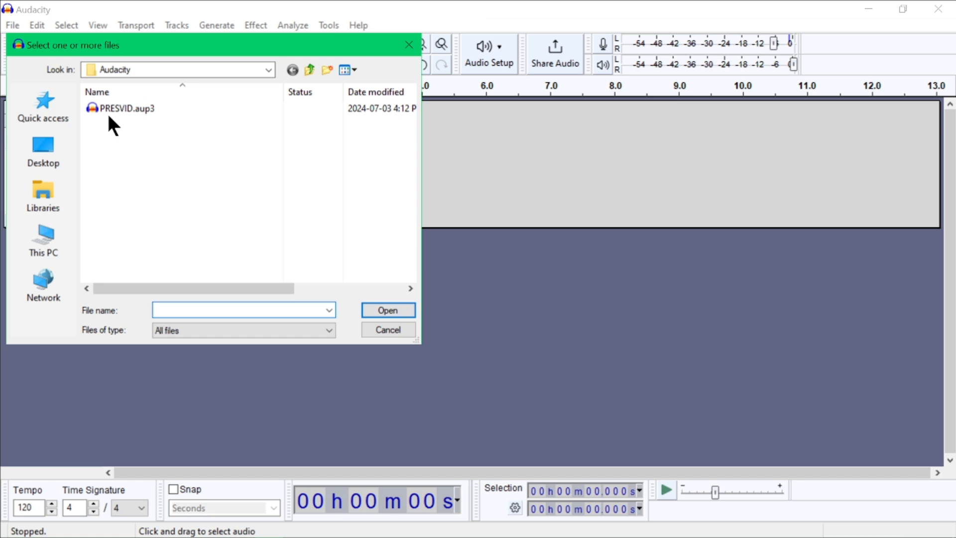
double_click(125, 109)
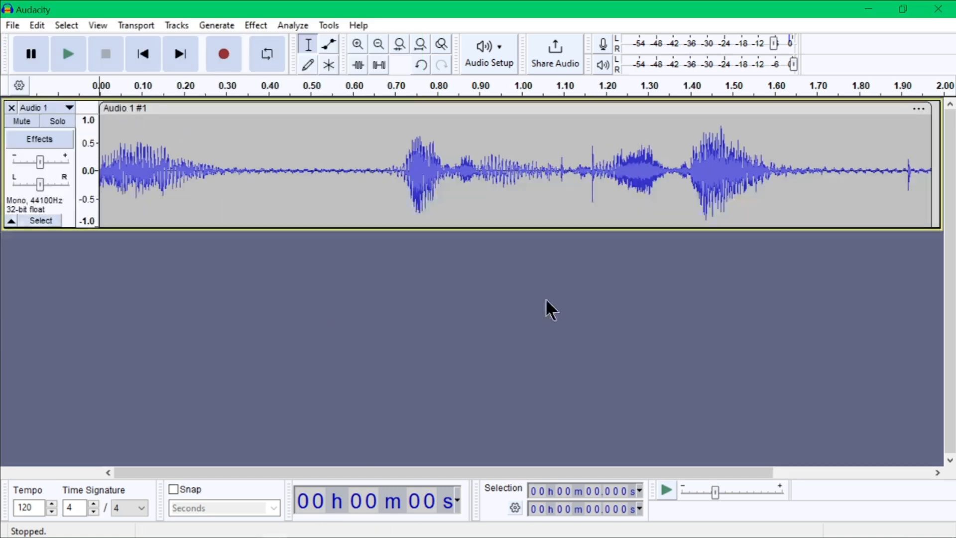
mouse_move(355, 276)
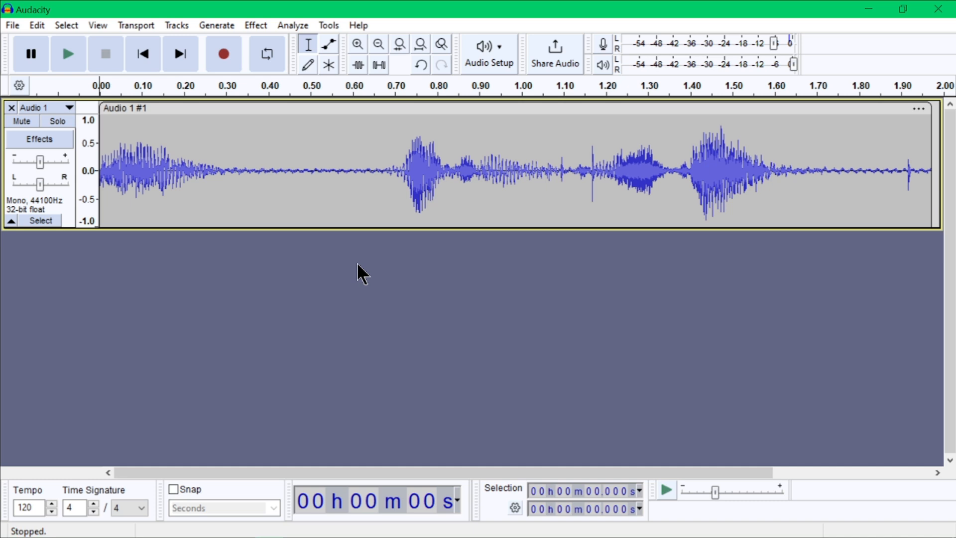
mouse_move(235, 277)
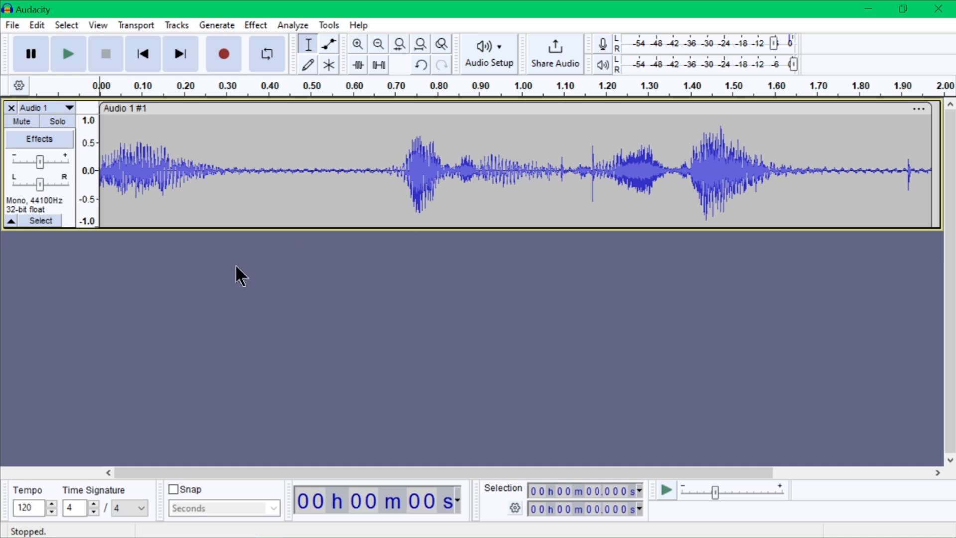
mouse_move(235, 270)
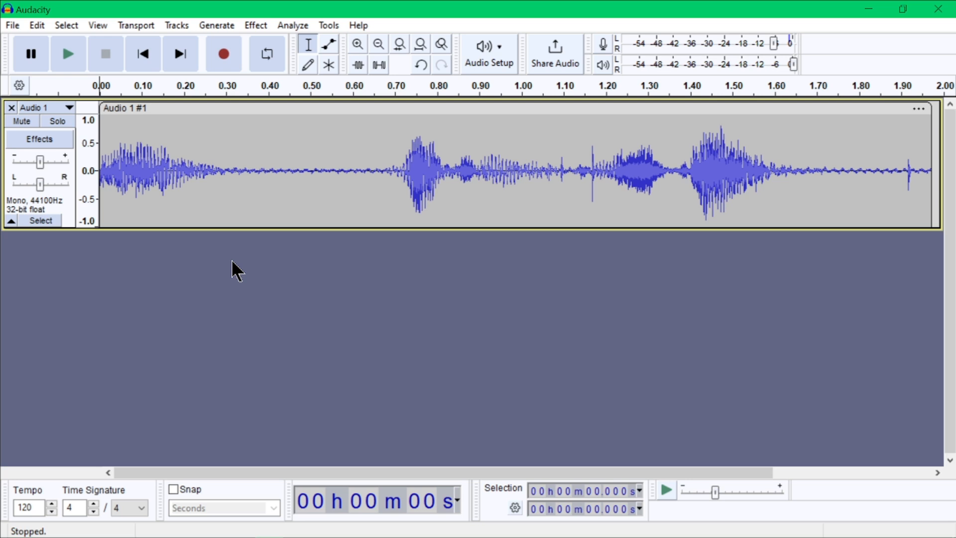
Step: Cut the 0.28–0.50 s quiet stretch, select 0.51–0.68 s, and view the effects list
drag(237, 165, 412, 165)
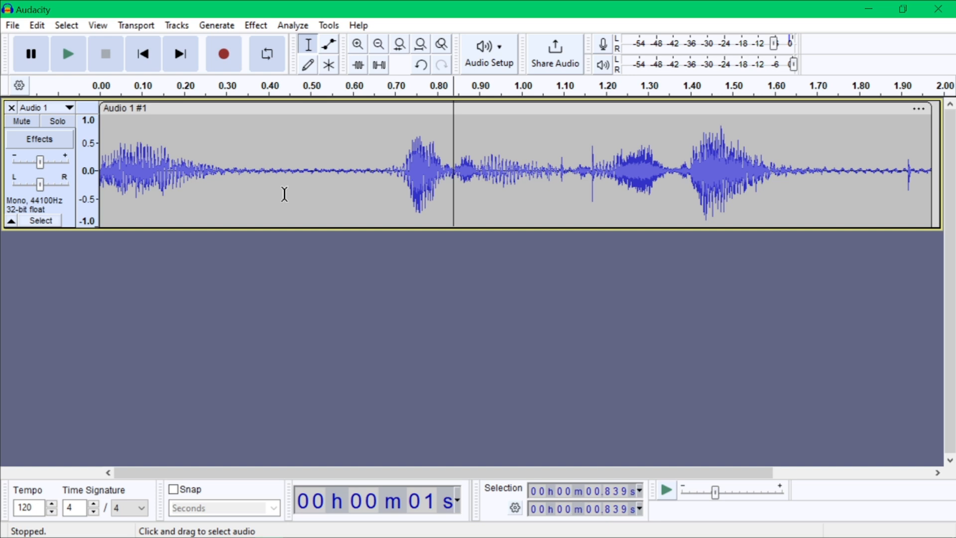
drag(219, 171, 310, 171)
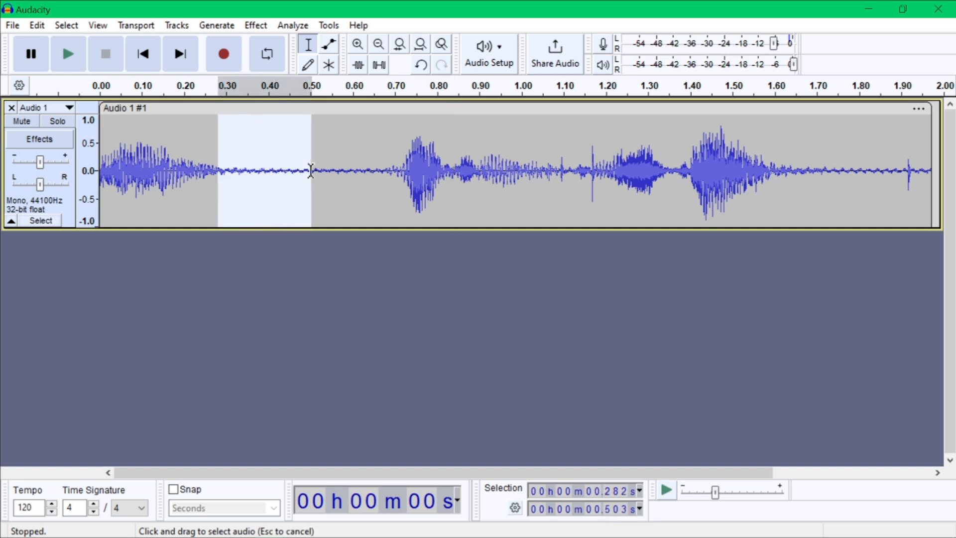
mouse_move(309, 173)
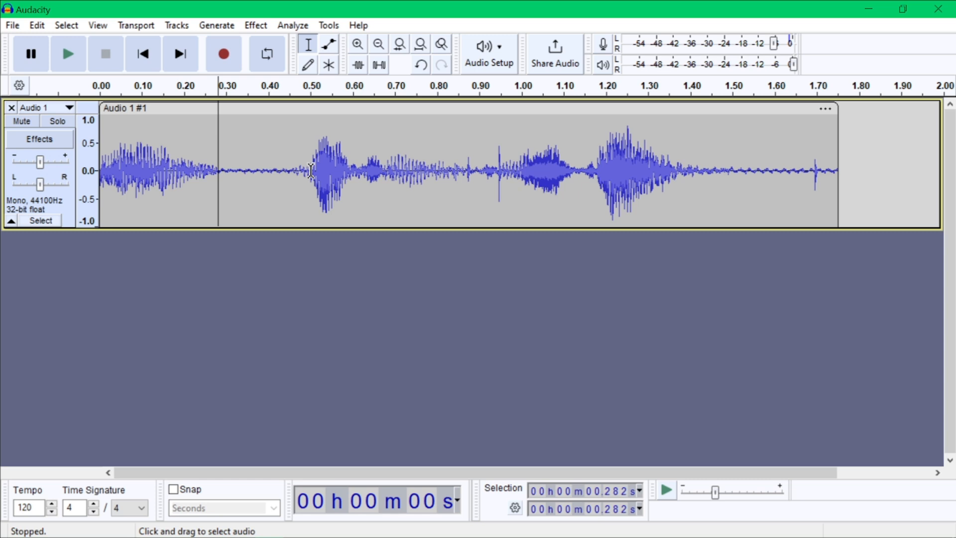
drag(303, 171, 382, 170)
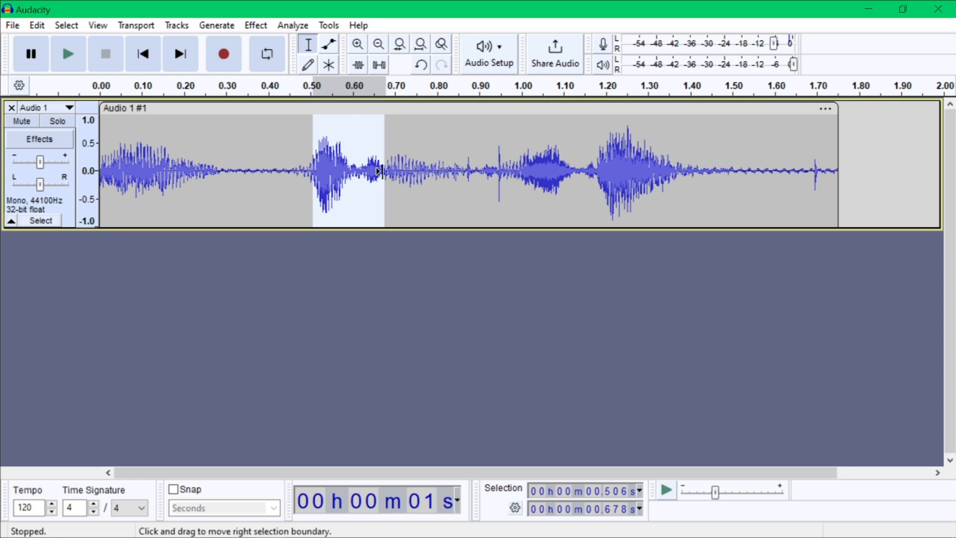
click(254, 25)
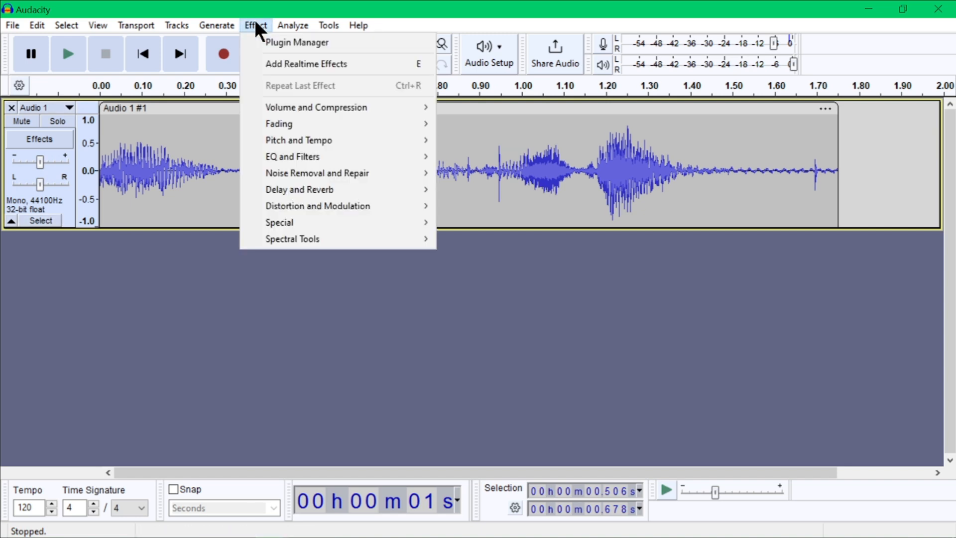
mouse_move(324, 107)
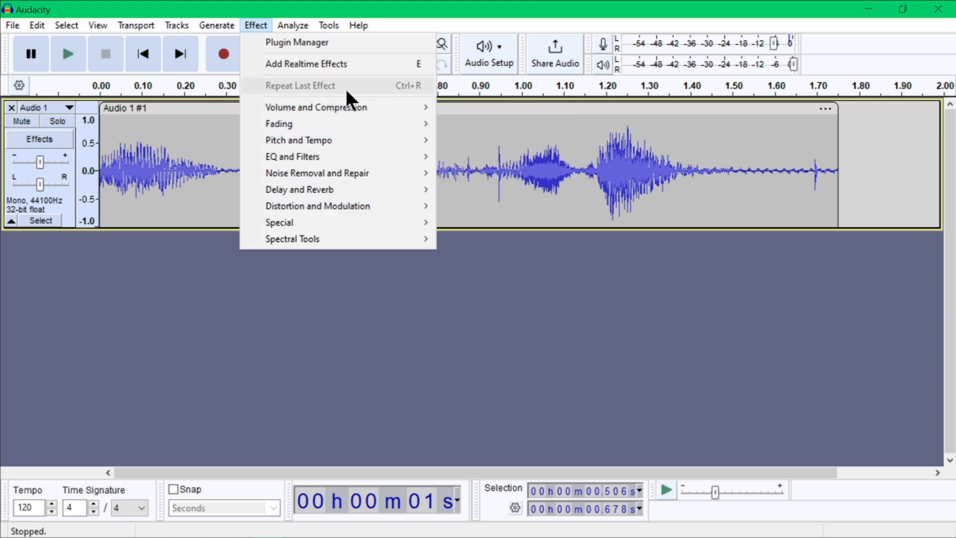
mouse_move(299, 140)
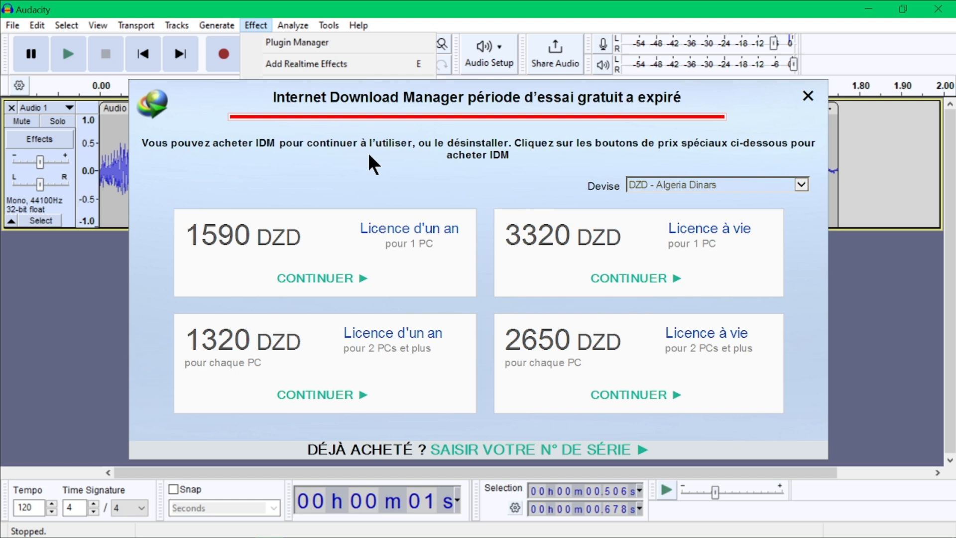
click(793, 97)
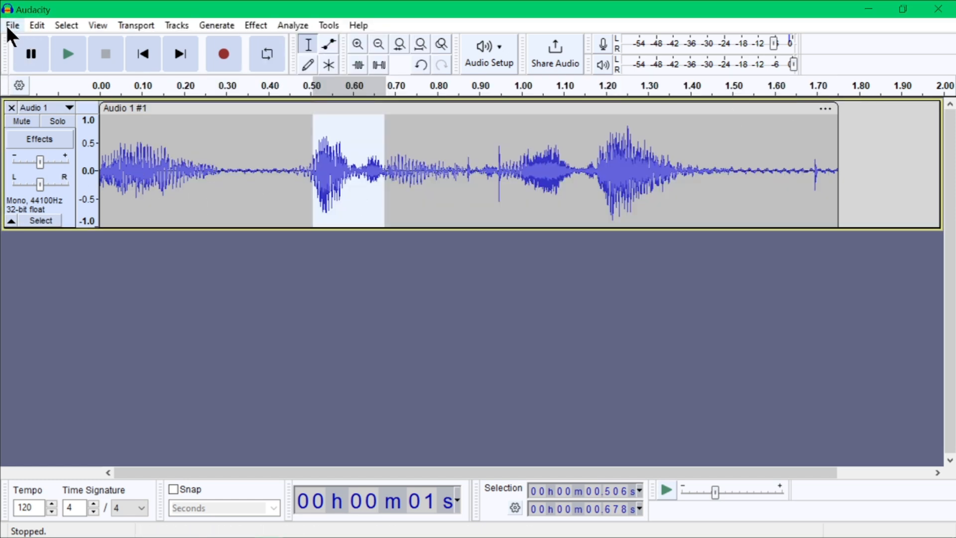
Step: Open the File menu with Import highlighted
click(15, 24)
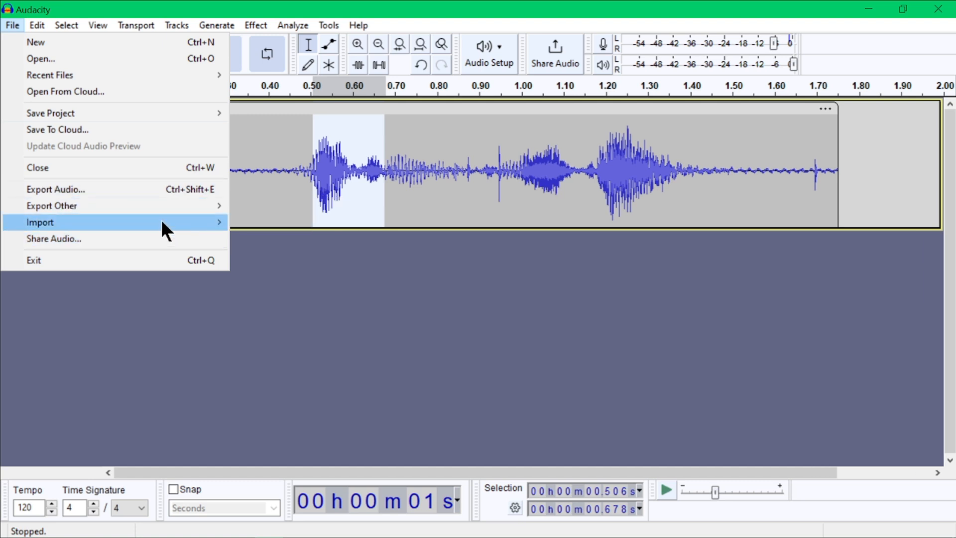
mouse_move(159, 212)
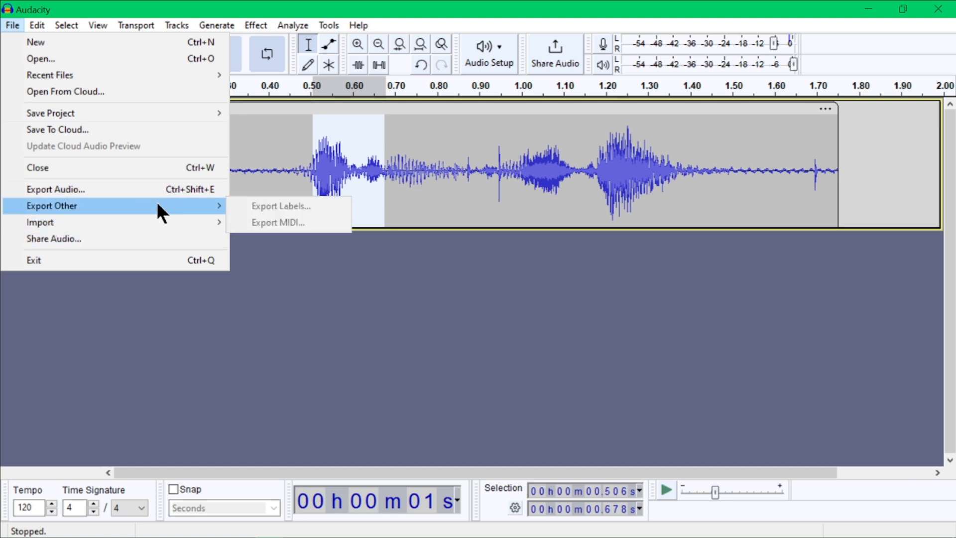
mouse_move(107, 213)
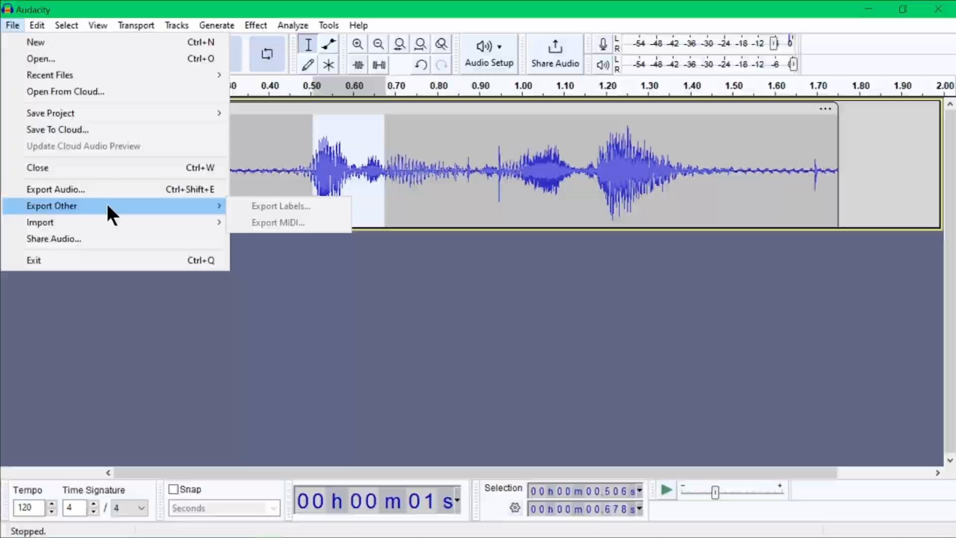